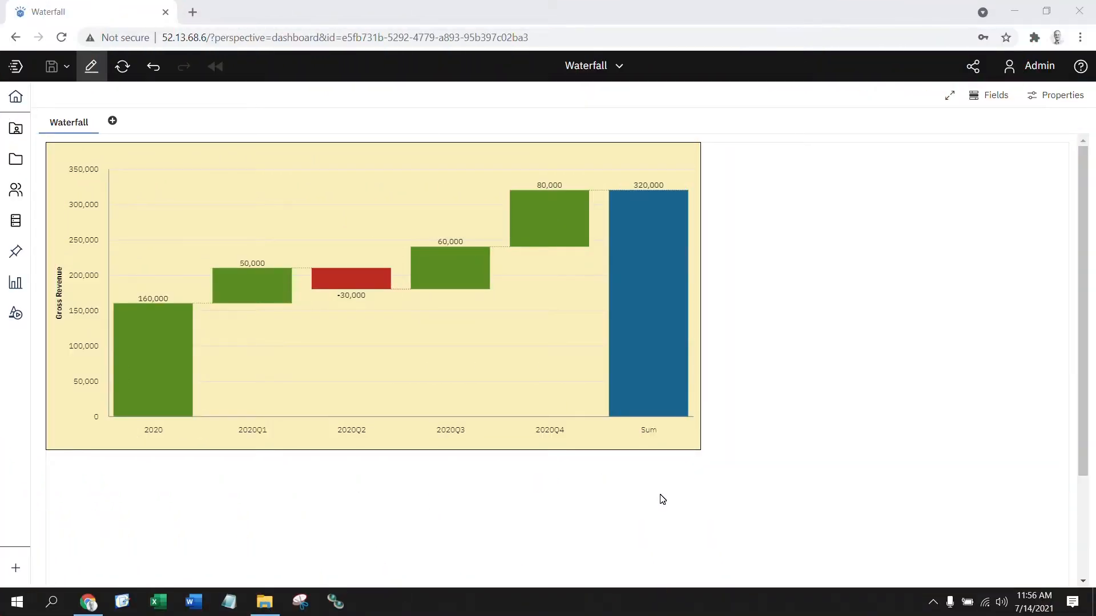
mouse_move(986, 334)
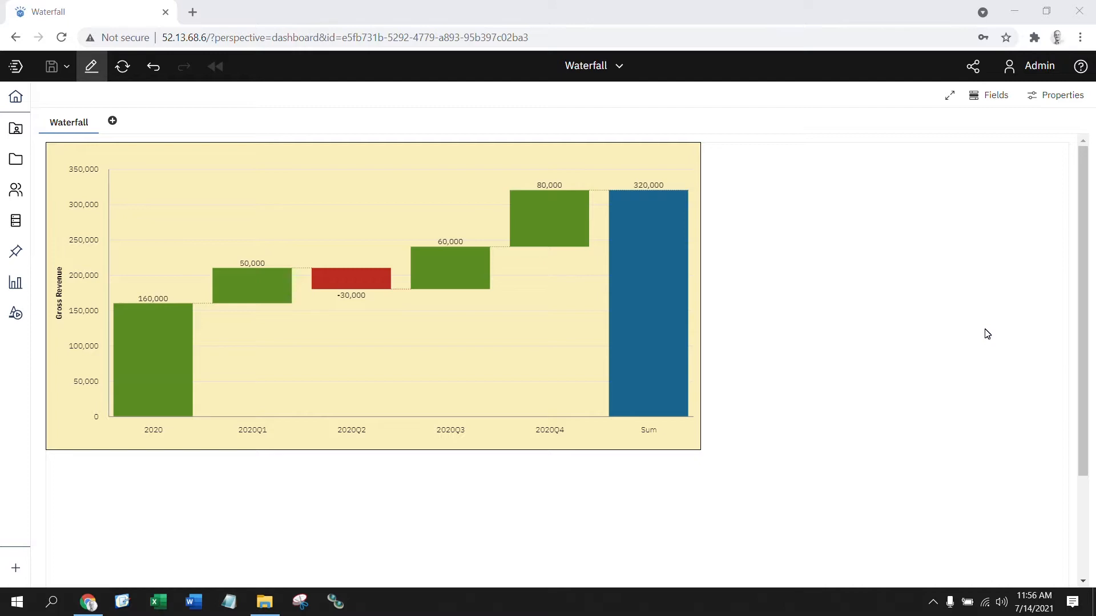
mouse_move(591, 472)
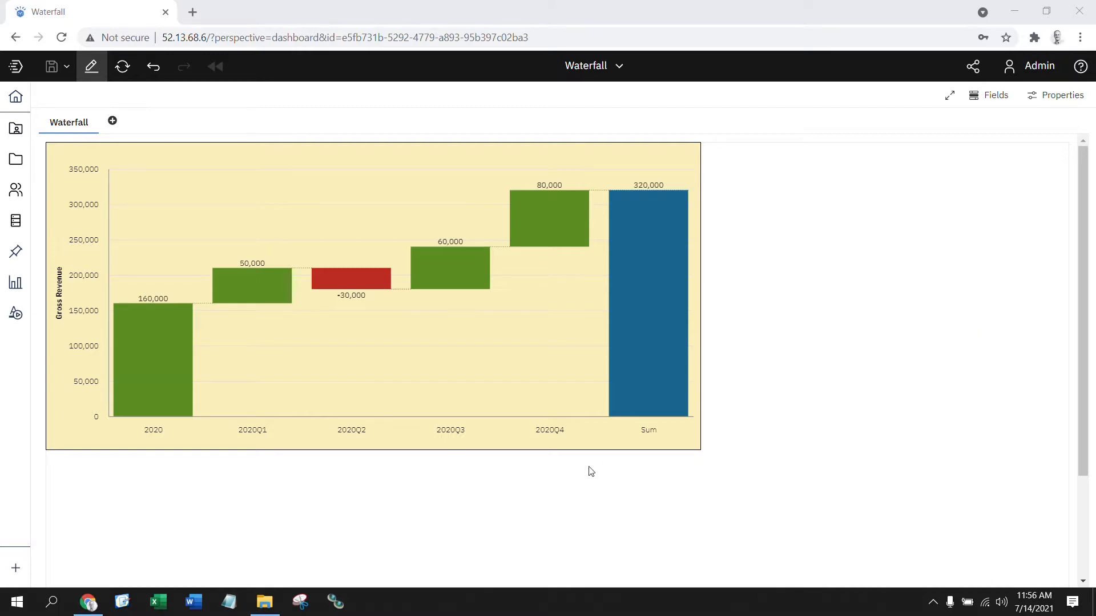
mouse_move(139, 342)
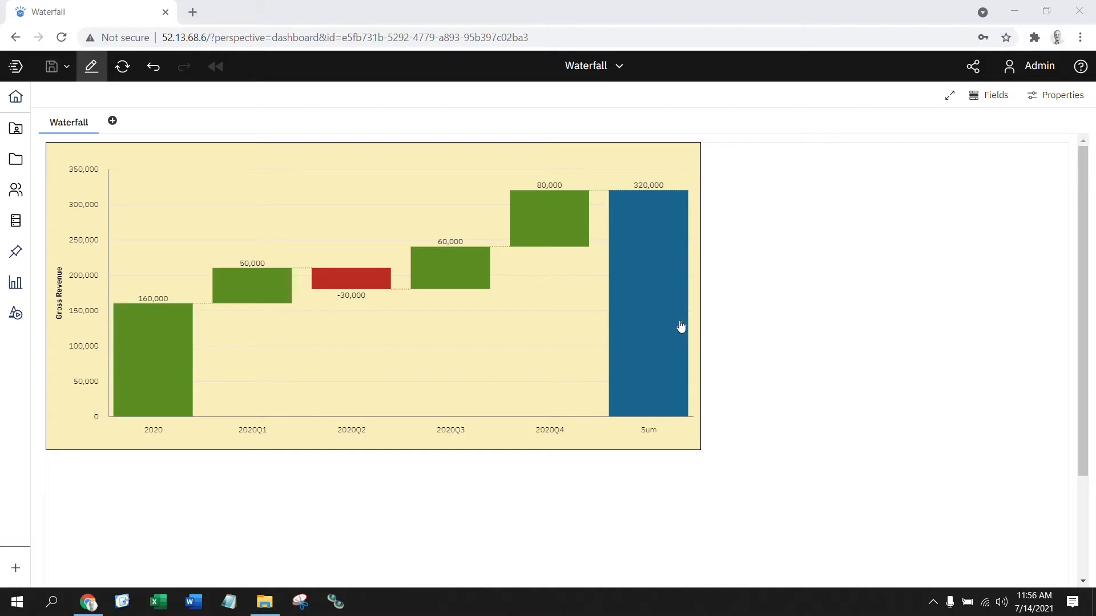
mouse_move(903, 342)
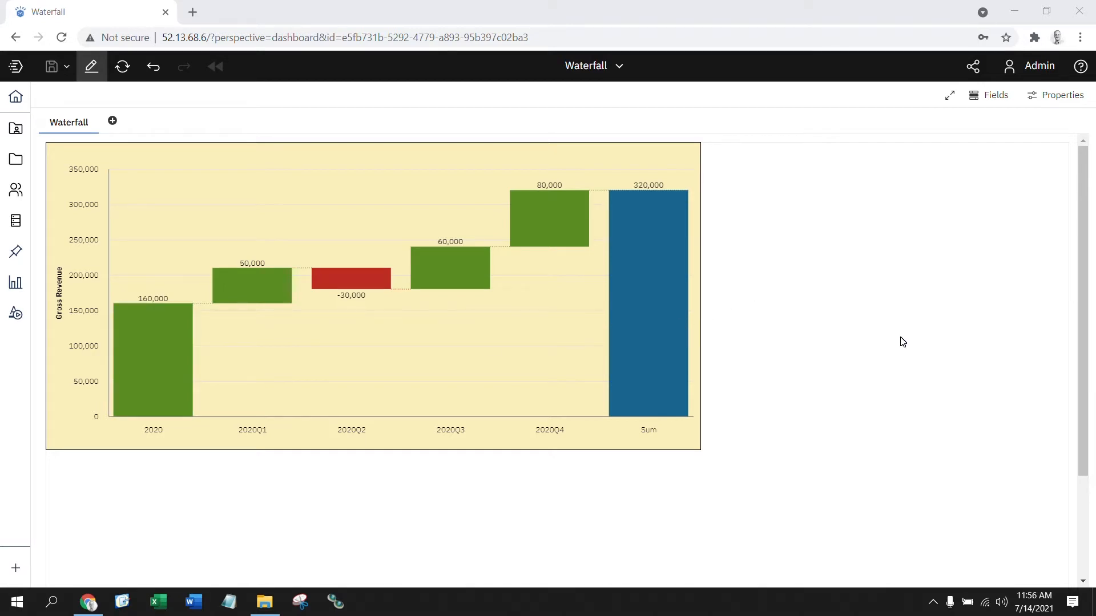
mouse_move(375, 486)
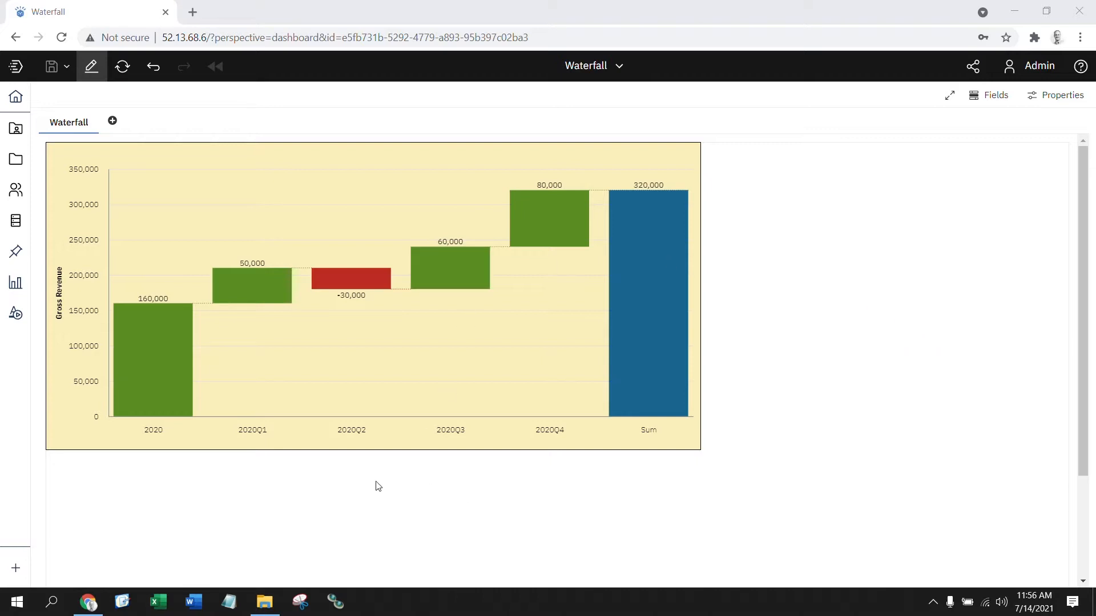
mouse_move(359, 495)
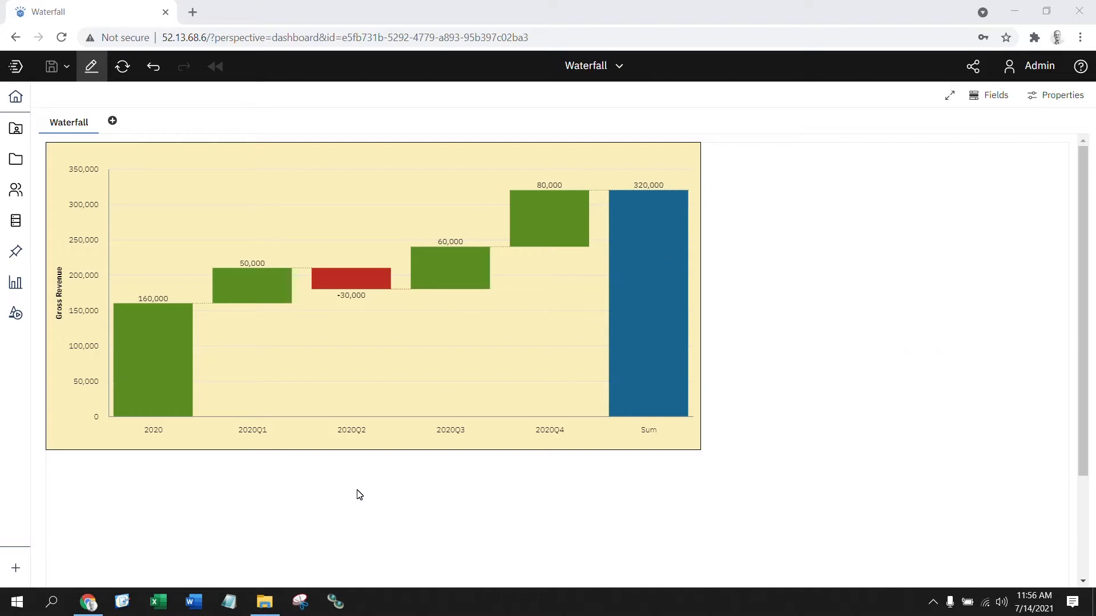
mouse_move(150, 404)
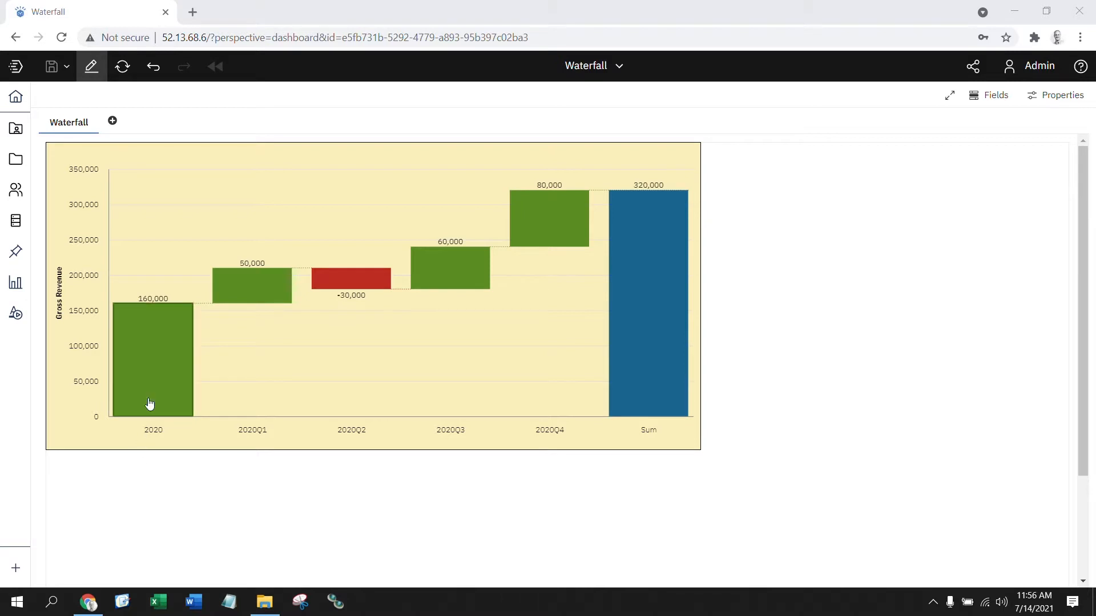
mouse_move(304, 333)
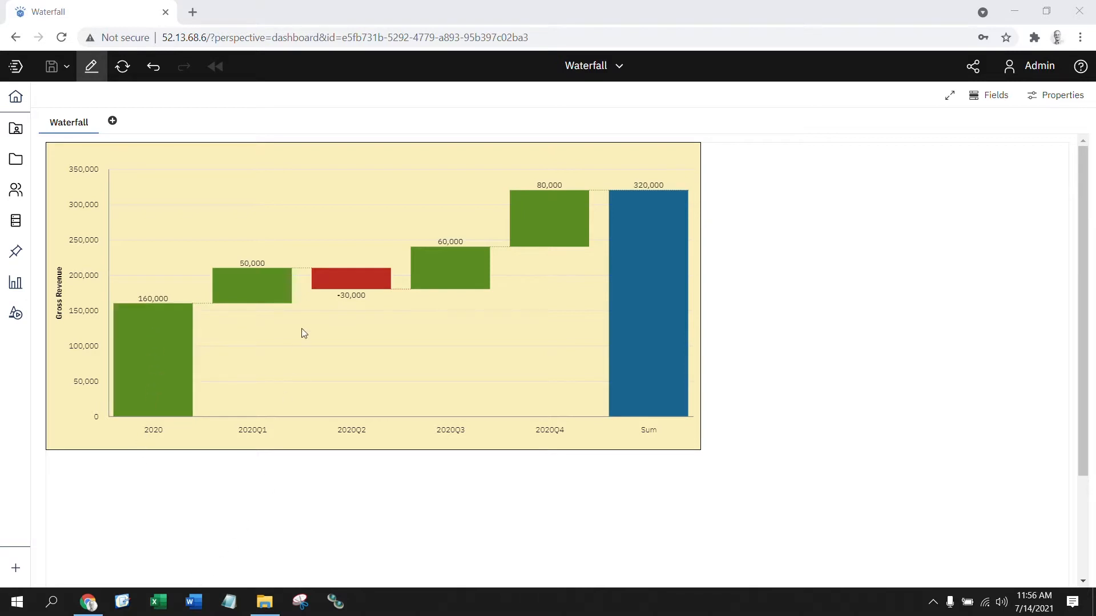
mouse_move(435, 557)
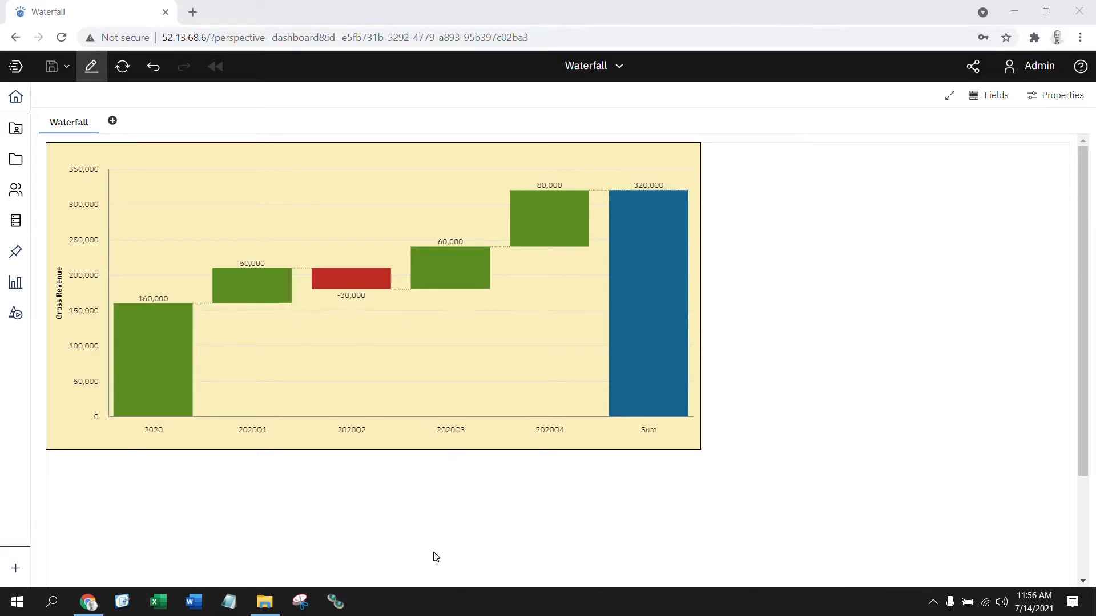
mouse_move(763, 250)
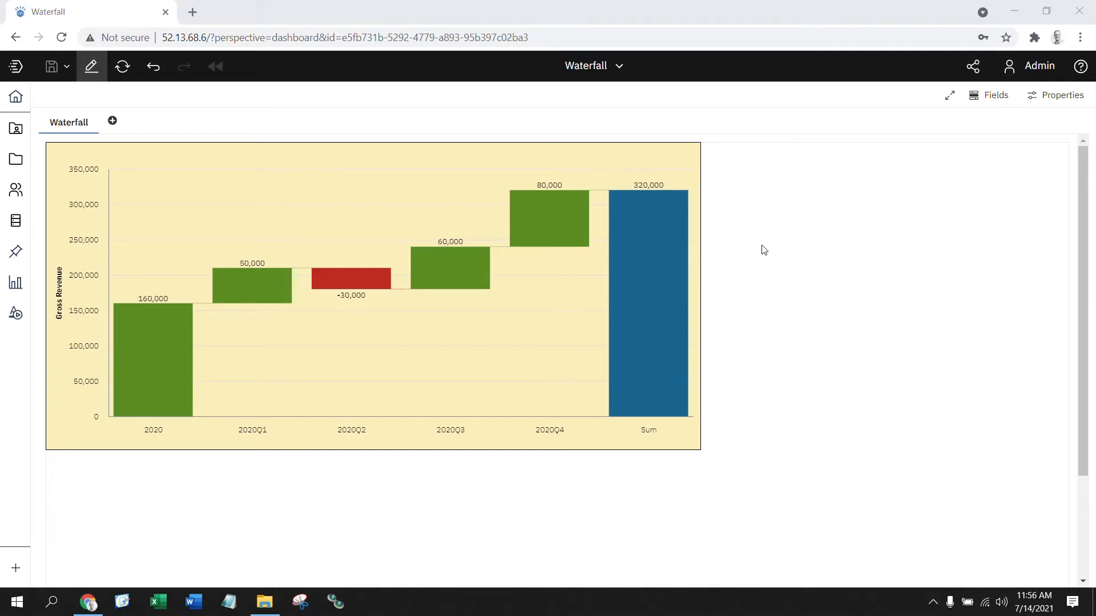
mouse_move(820, 347)
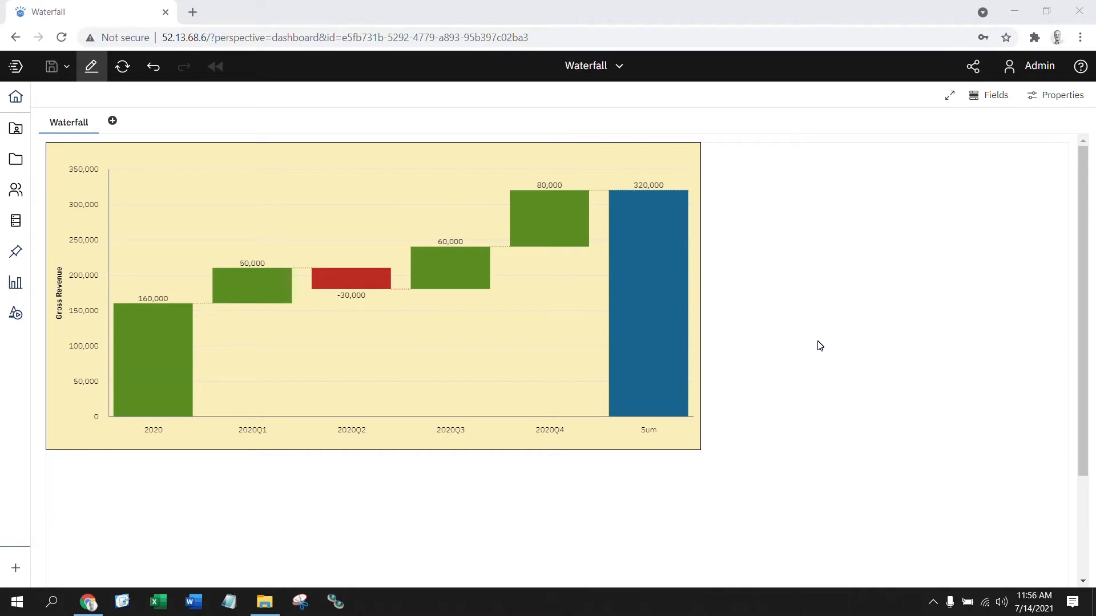
mouse_move(809, 299)
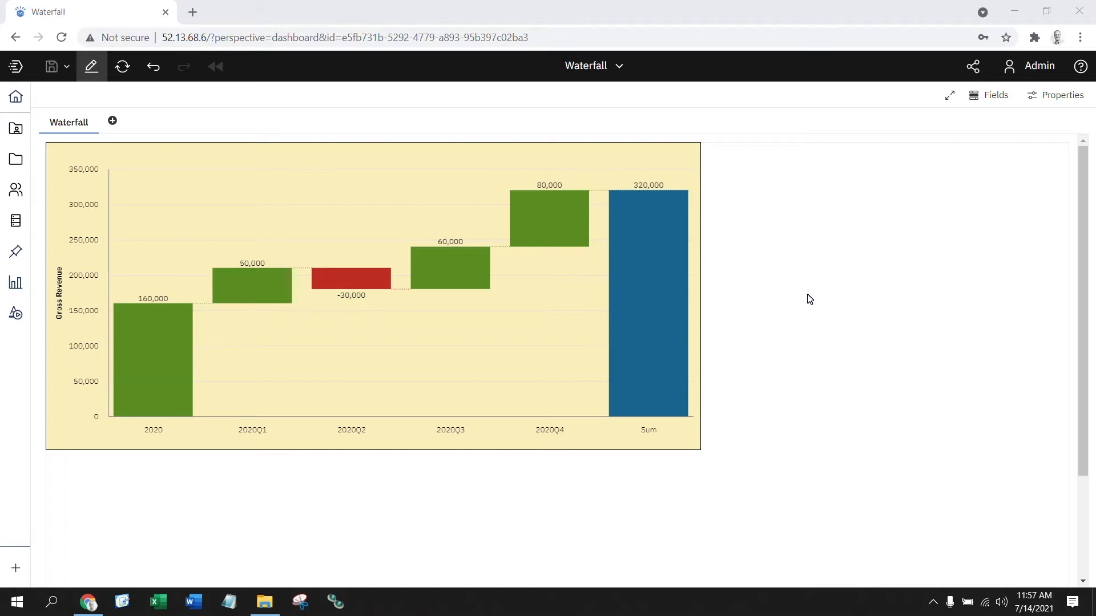
mouse_move(803, 312)
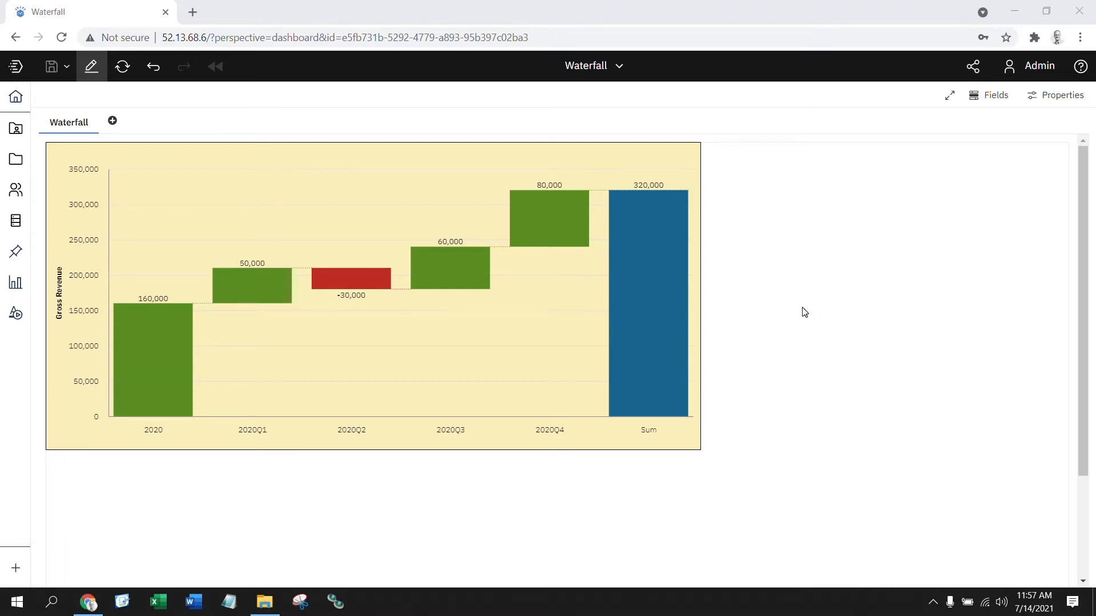
In the waterfall chart's Visualization properties, color the first 2020 column black and the Sum column orange (#CF6C1B).
click(371, 293)
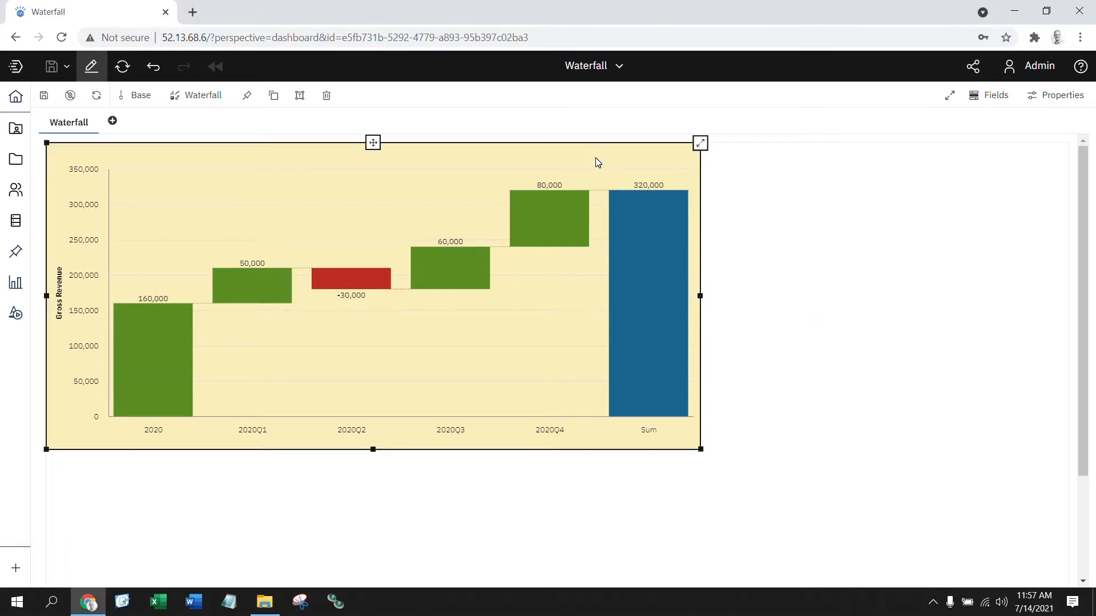
click(1061, 95)
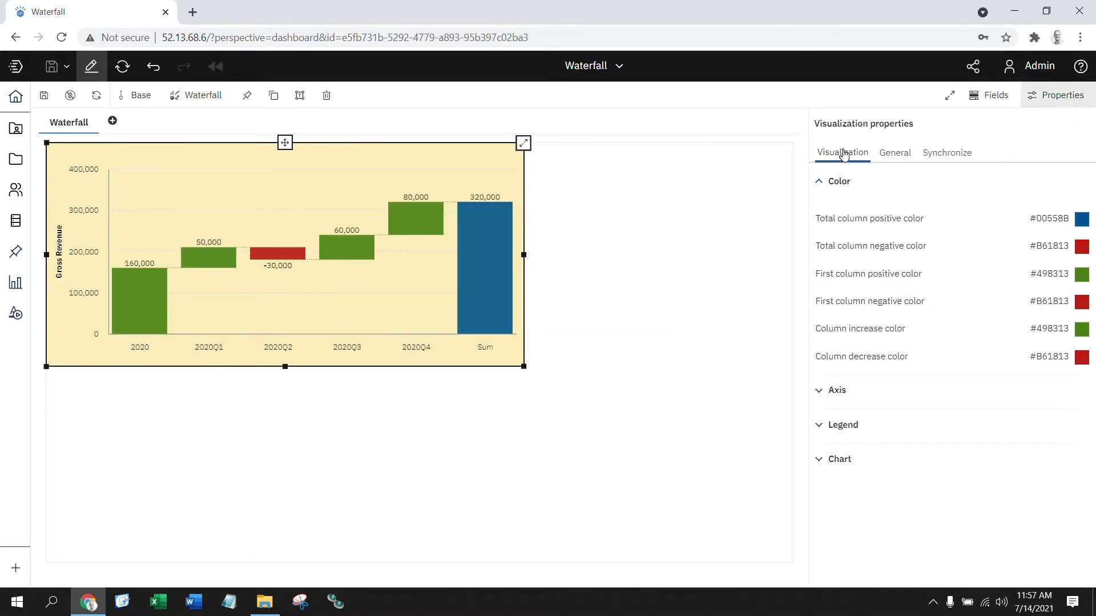
mouse_move(897, 211)
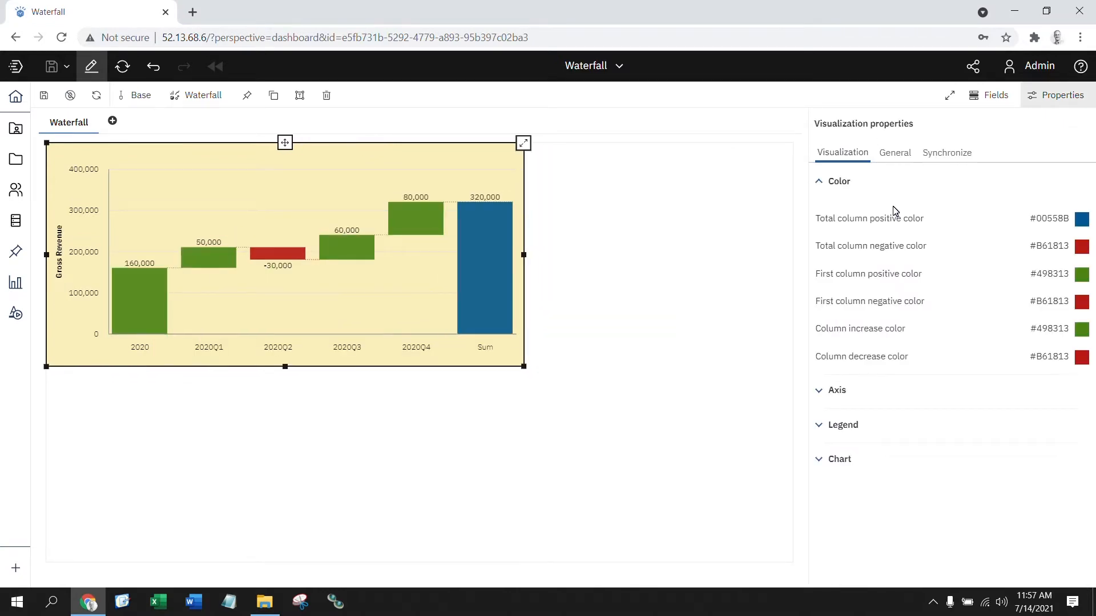
mouse_move(921, 209)
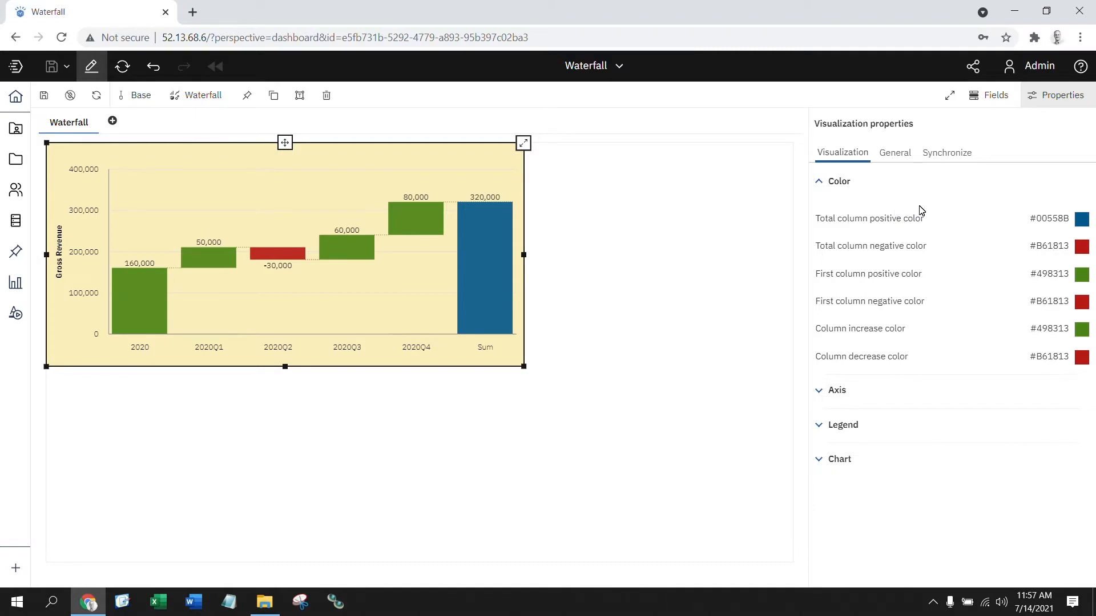
mouse_move(971, 328)
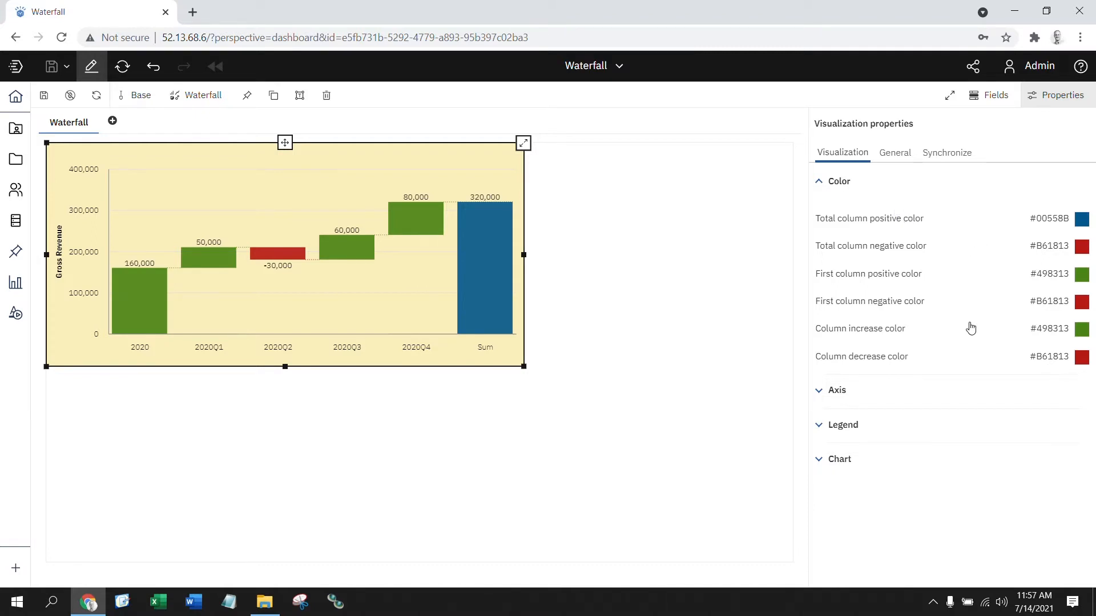
mouse_move(744, 317)
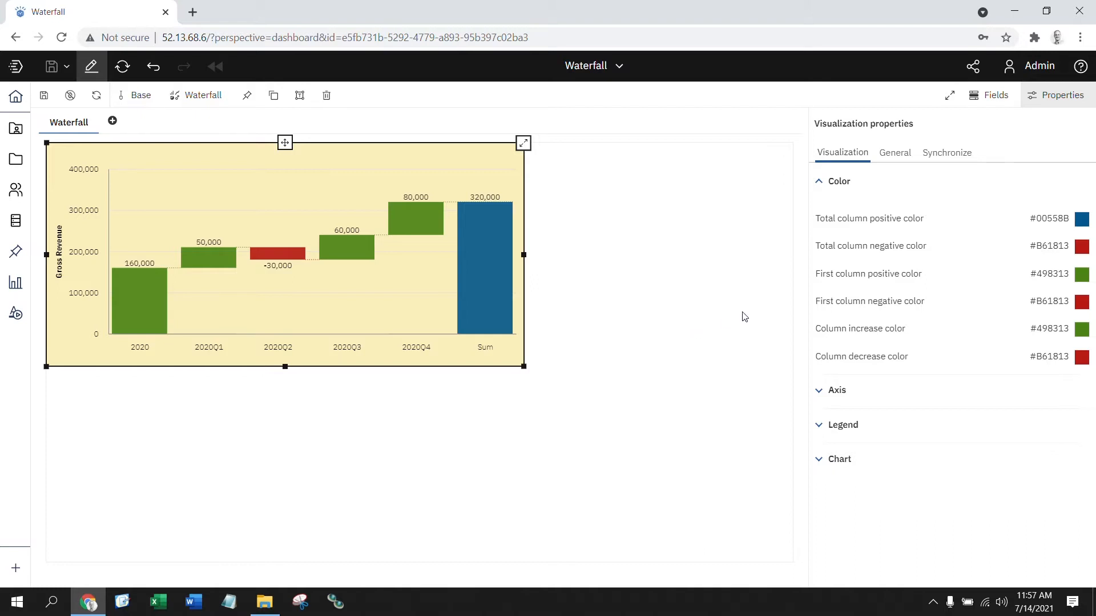
mouse_move(851, 228)
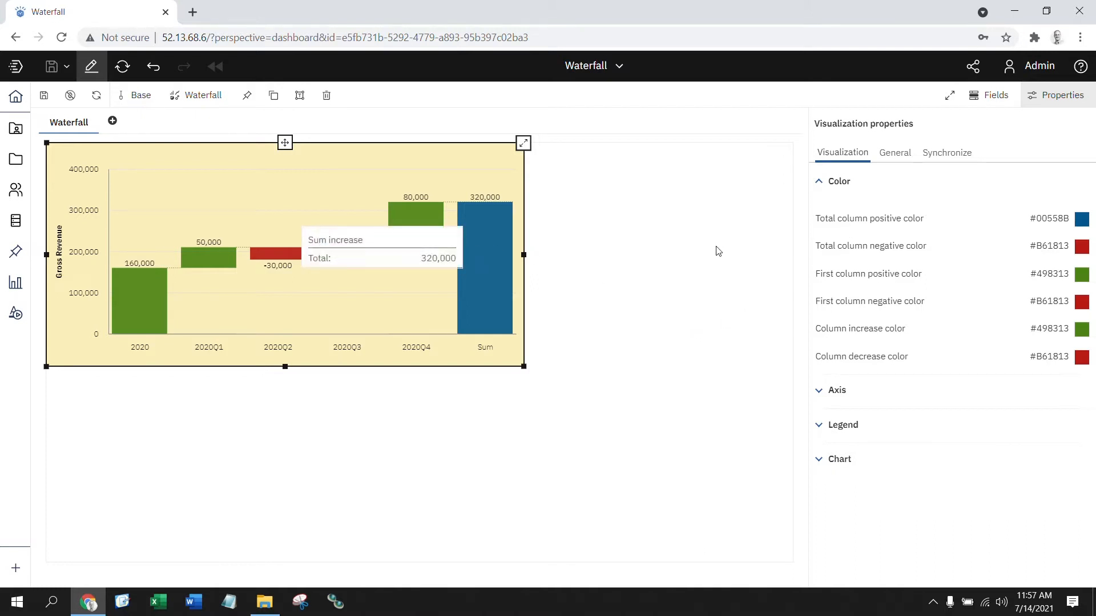
mouse_move(174, 462)
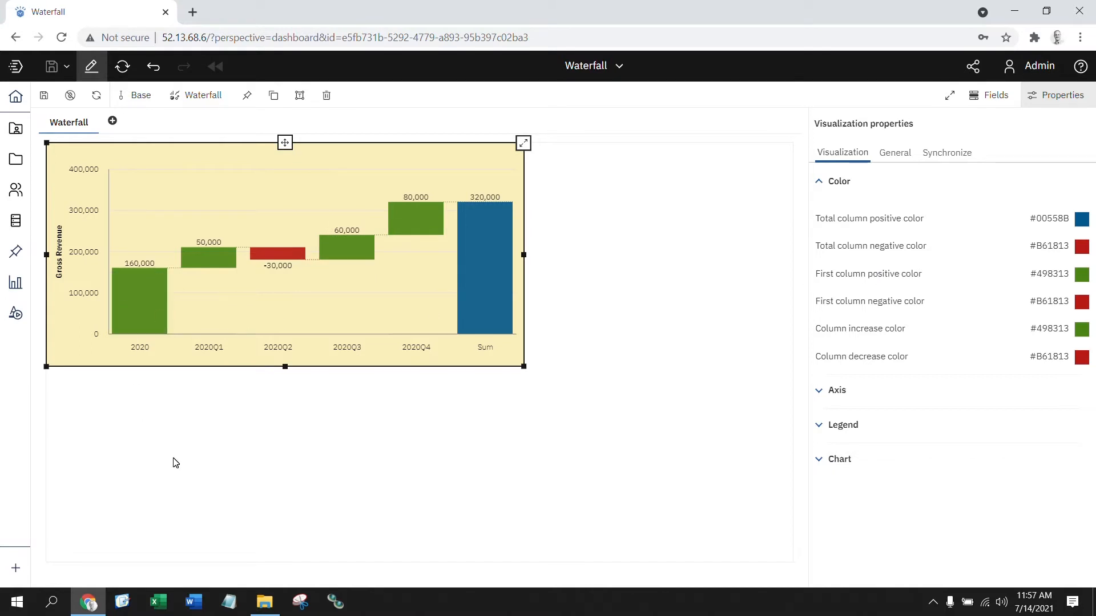
mouse_move(673, 390)
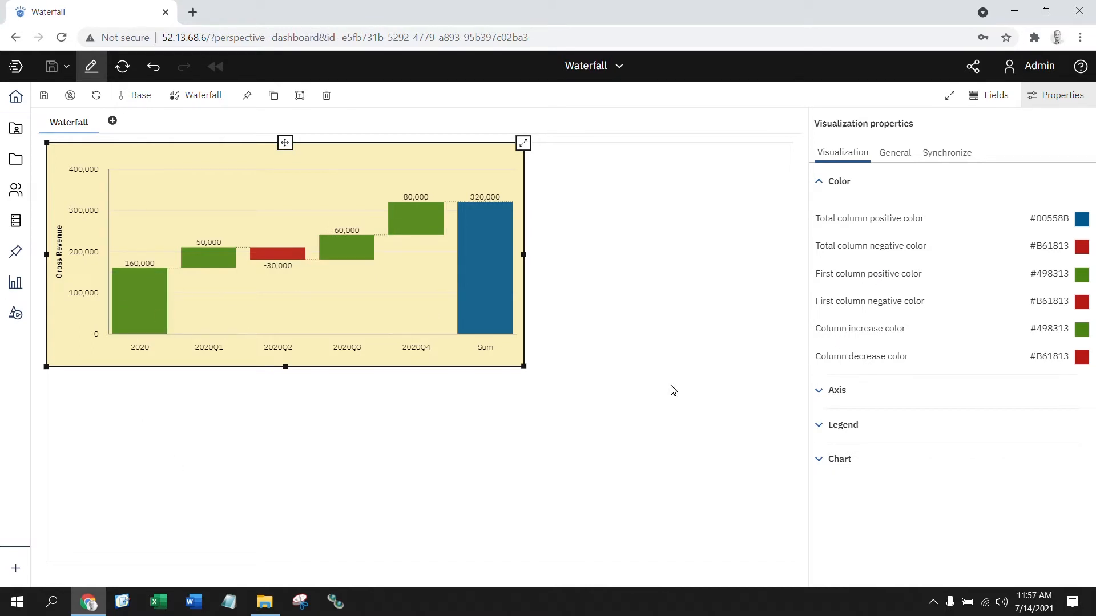
mouse_move(694, 382)
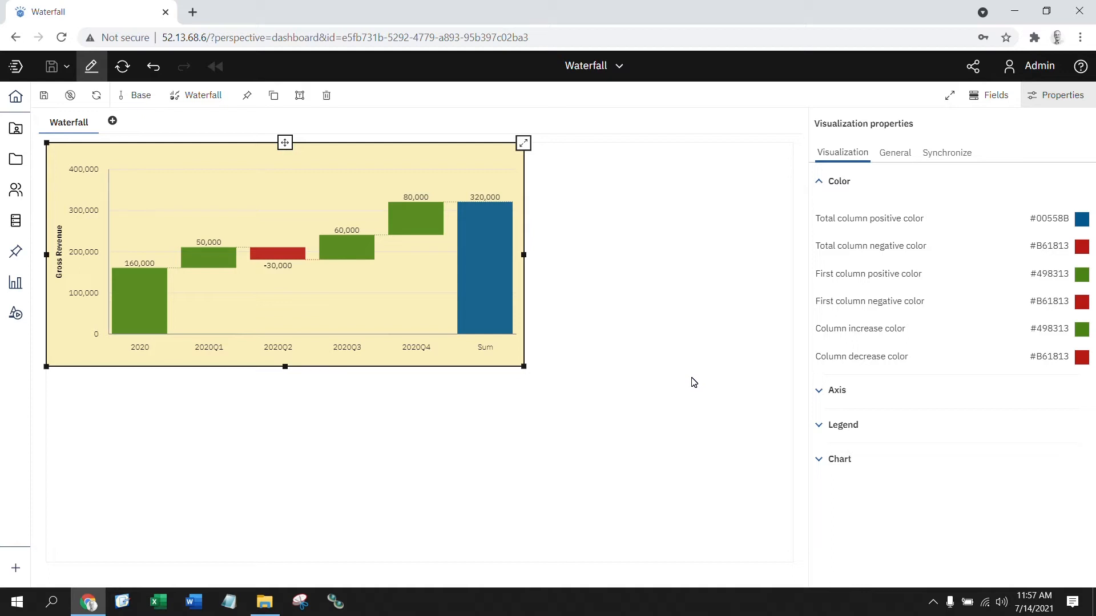
mouse_move(648, 364)
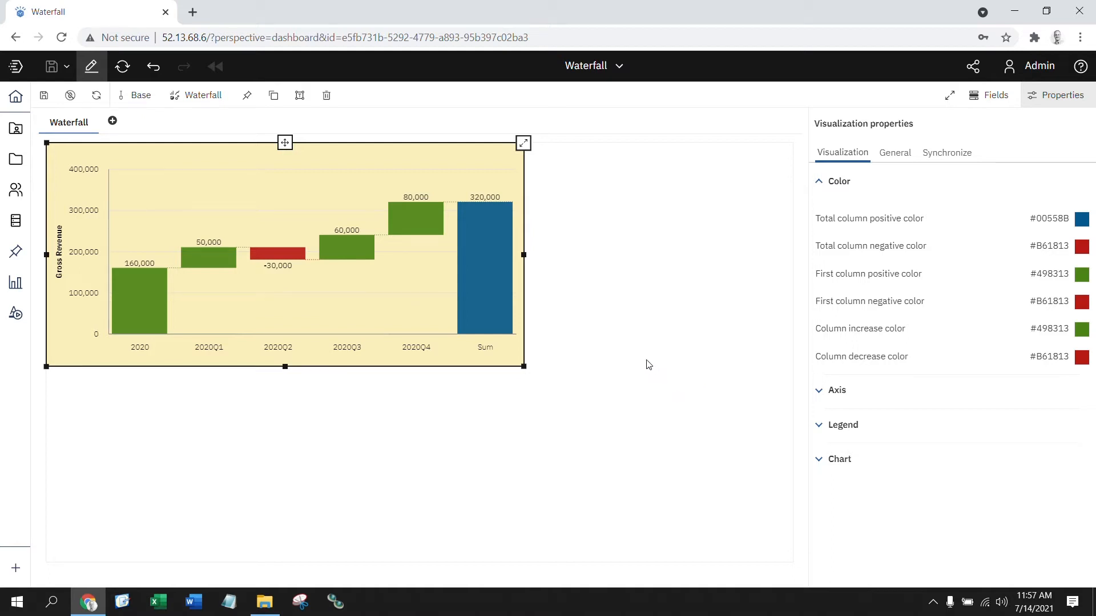
mouse_move(656, 397)
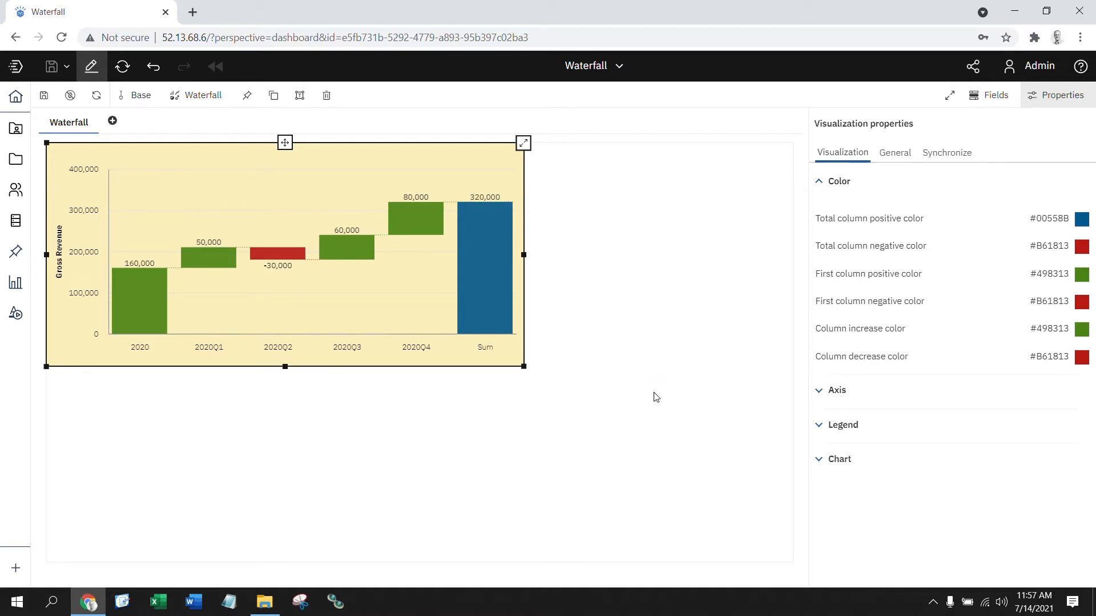
mouse_move(175, 432)
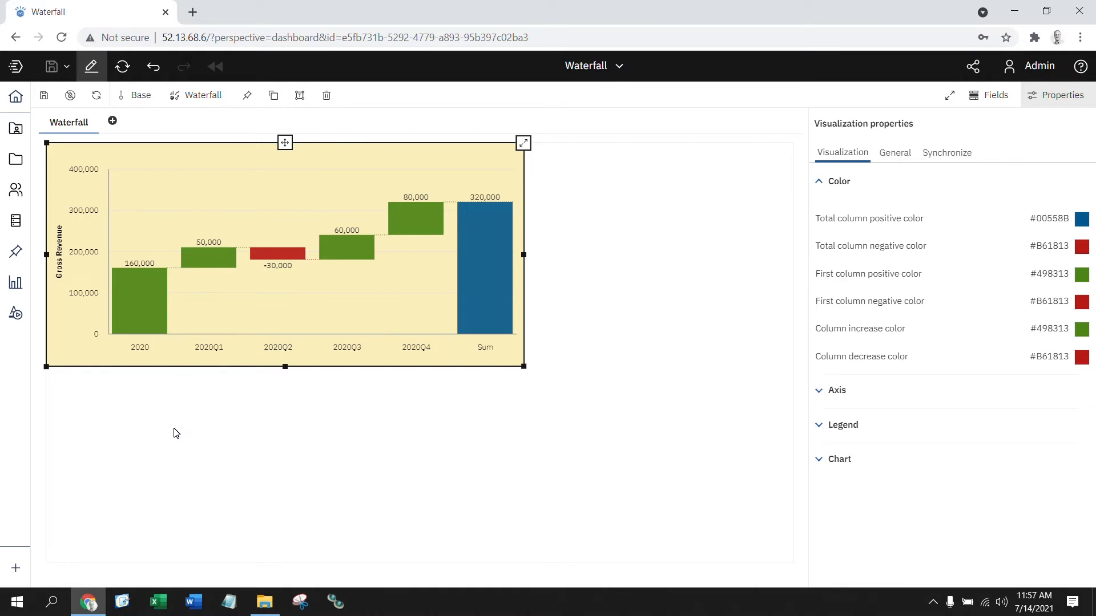
mouse_move(138, 357)
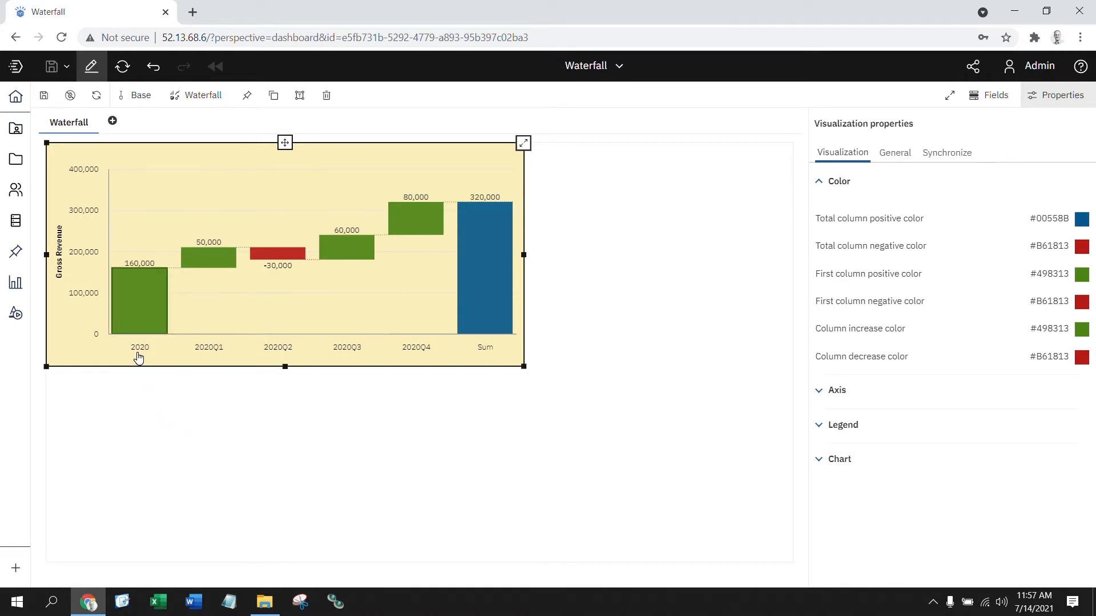
mouse_move(193, 440)
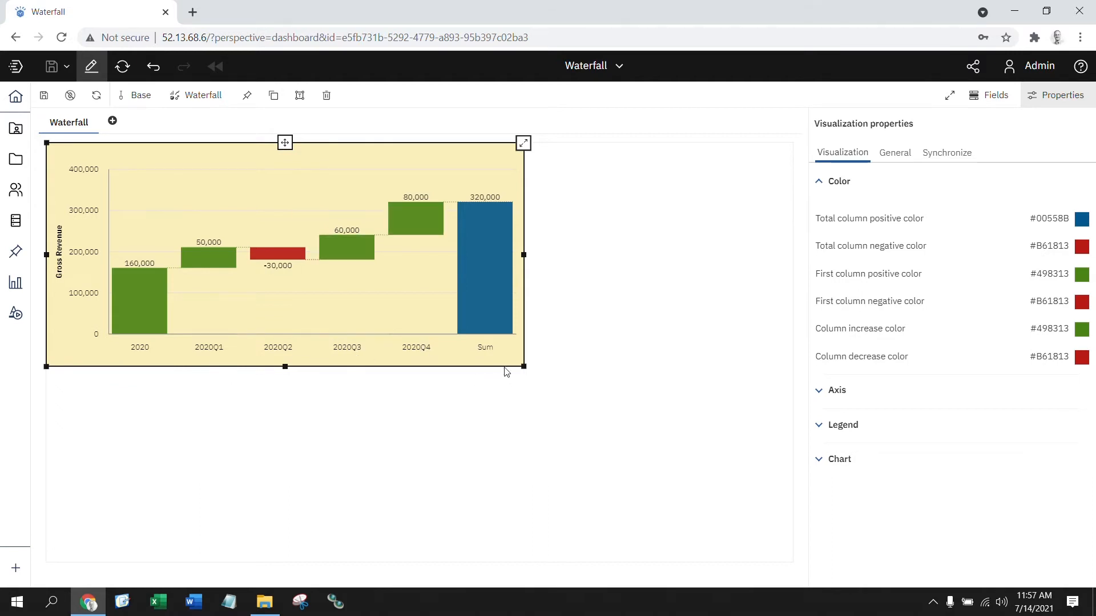
mouse_move(651, 342)
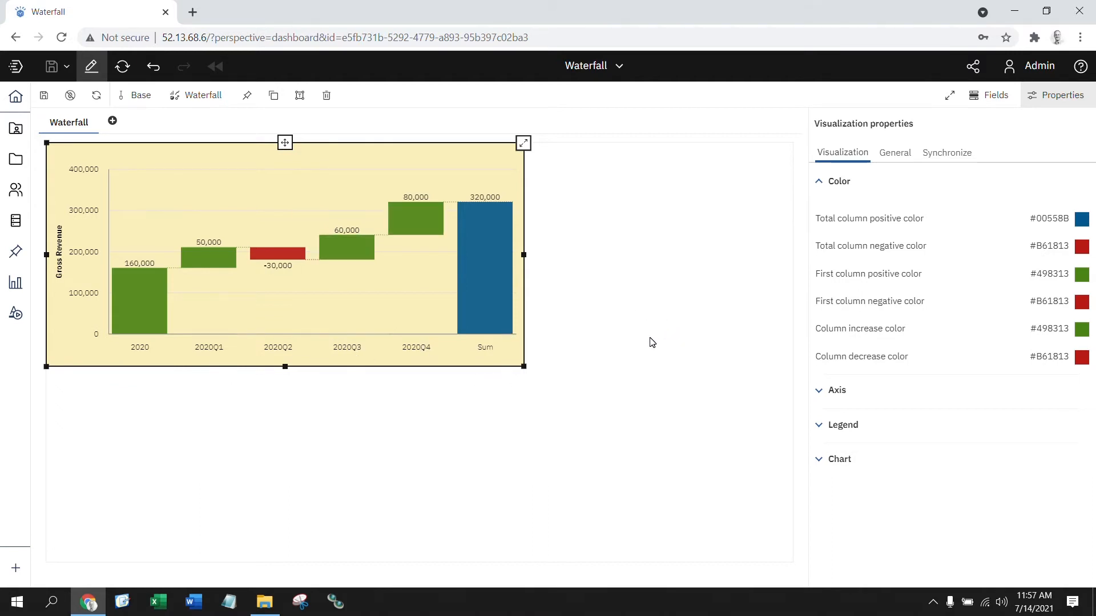
mouse_move(656, 339)
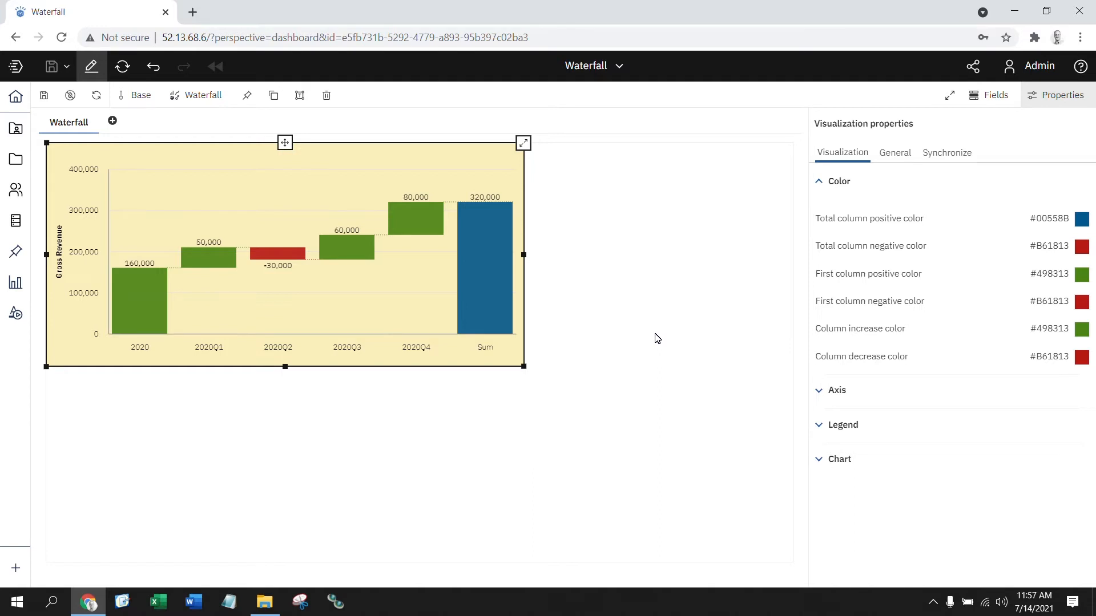
mouse_move(535, 424)
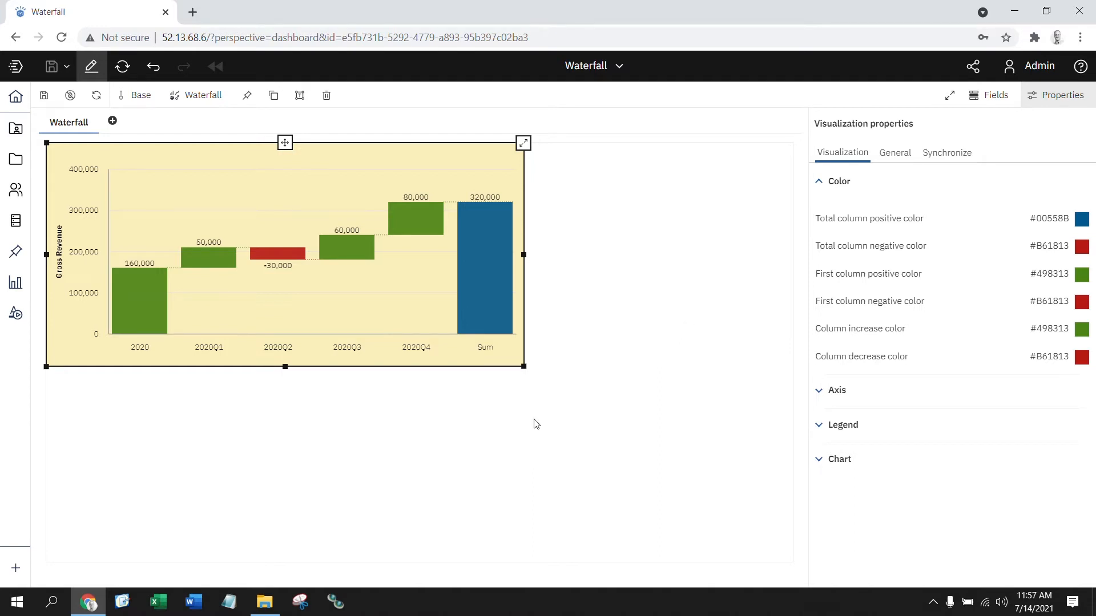
mouse_move(134, 368)
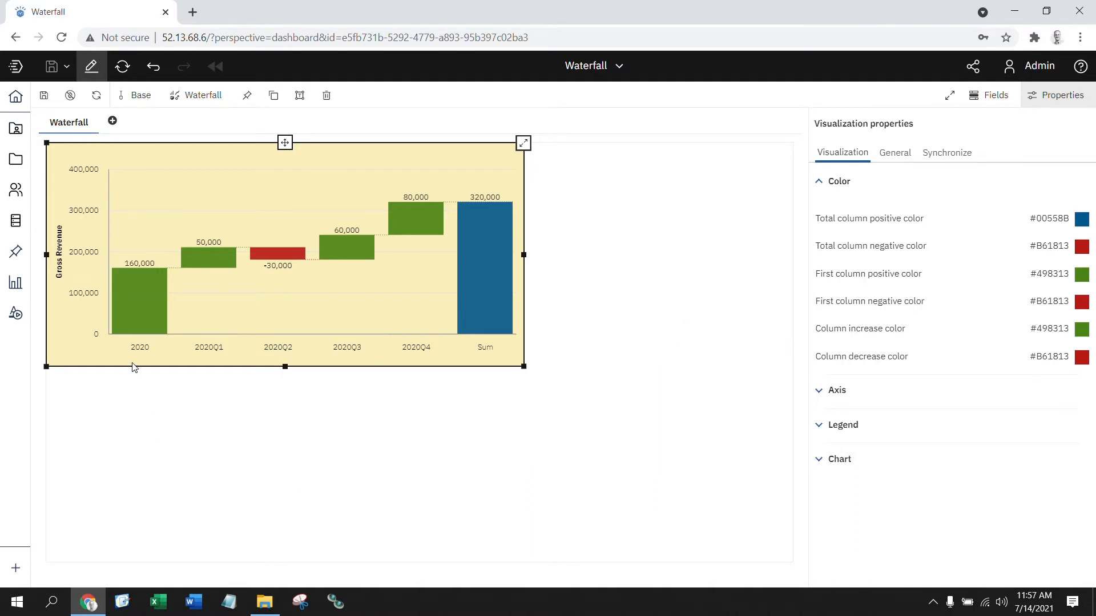
mouse_move(849, 288)
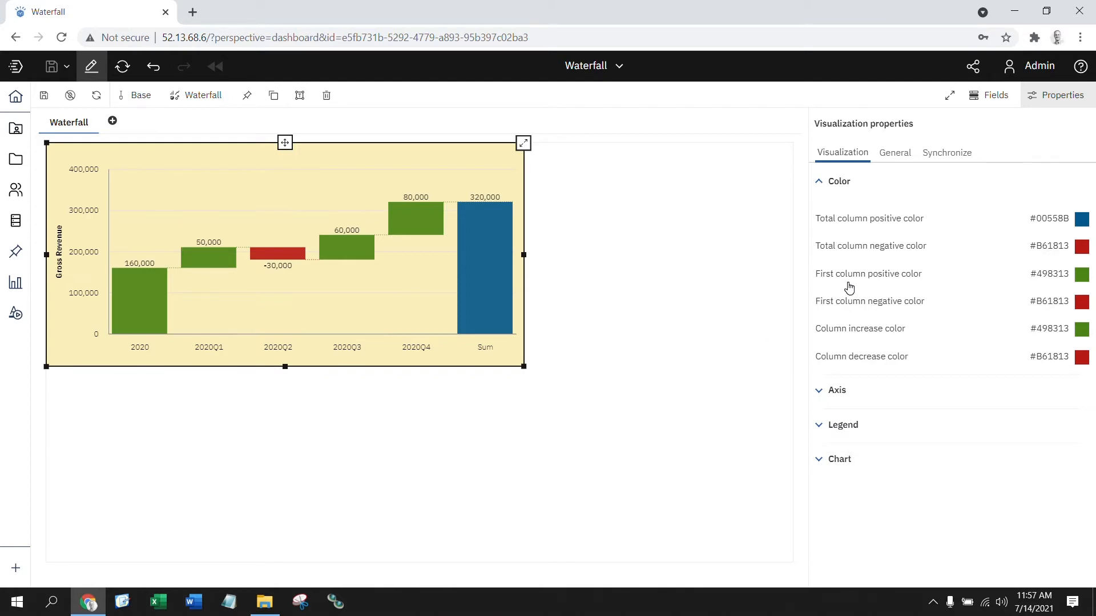
mouse_move(1081, 274)
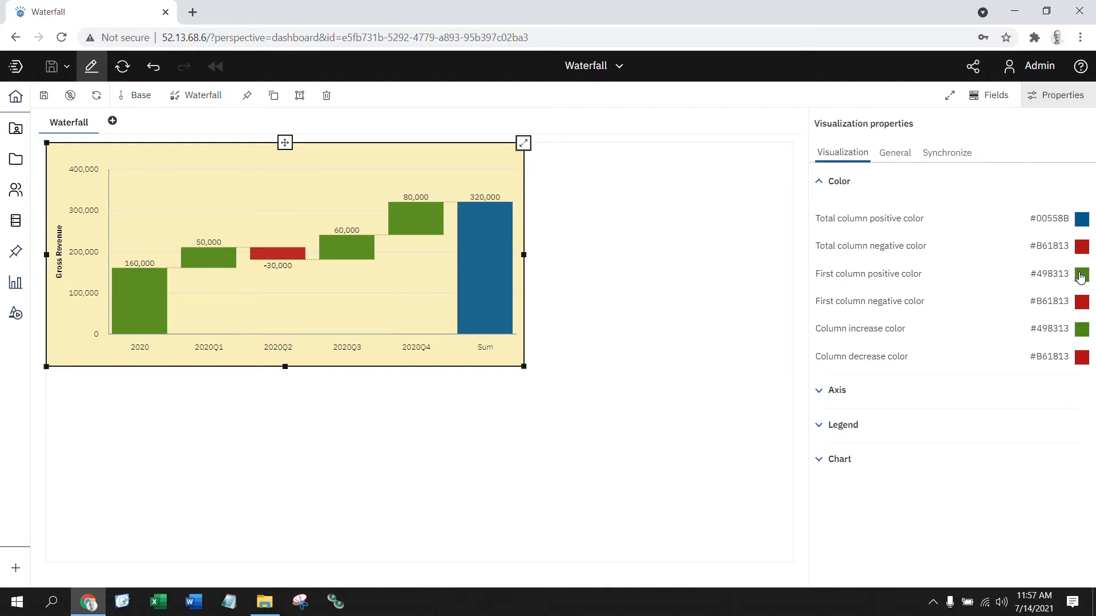
click(1080, 274)
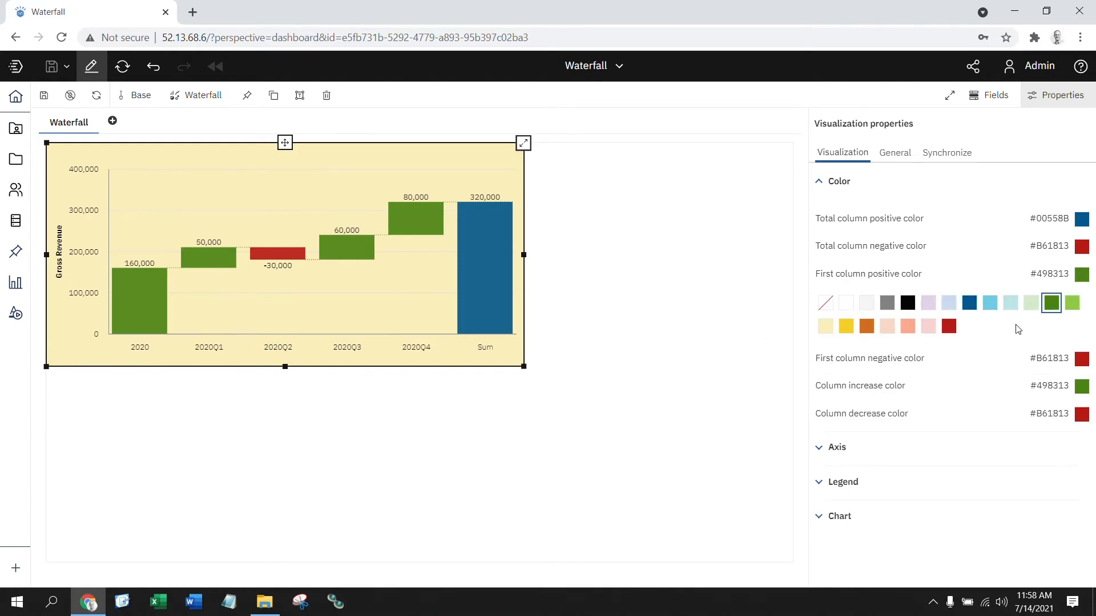
mouse_move(704, 392)
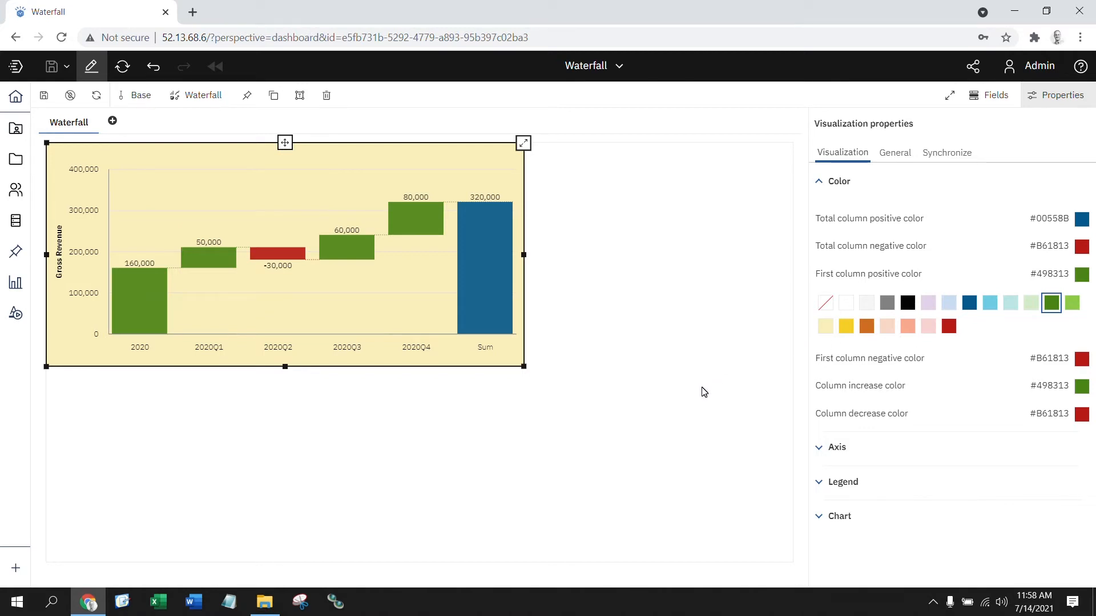
mouse_move(688, 387)
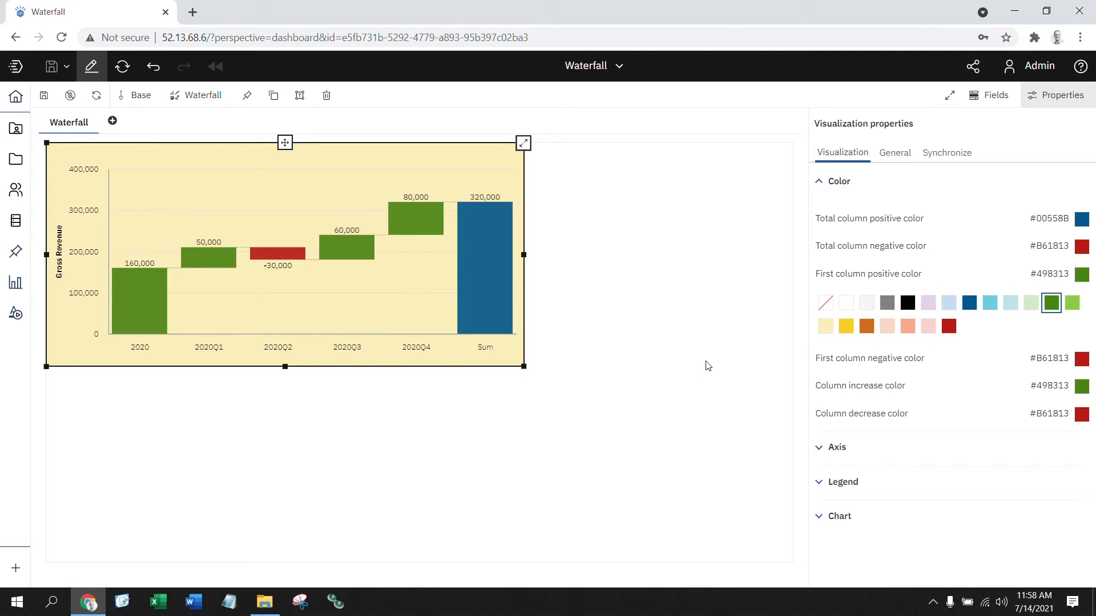
mouse_move(908, 302)
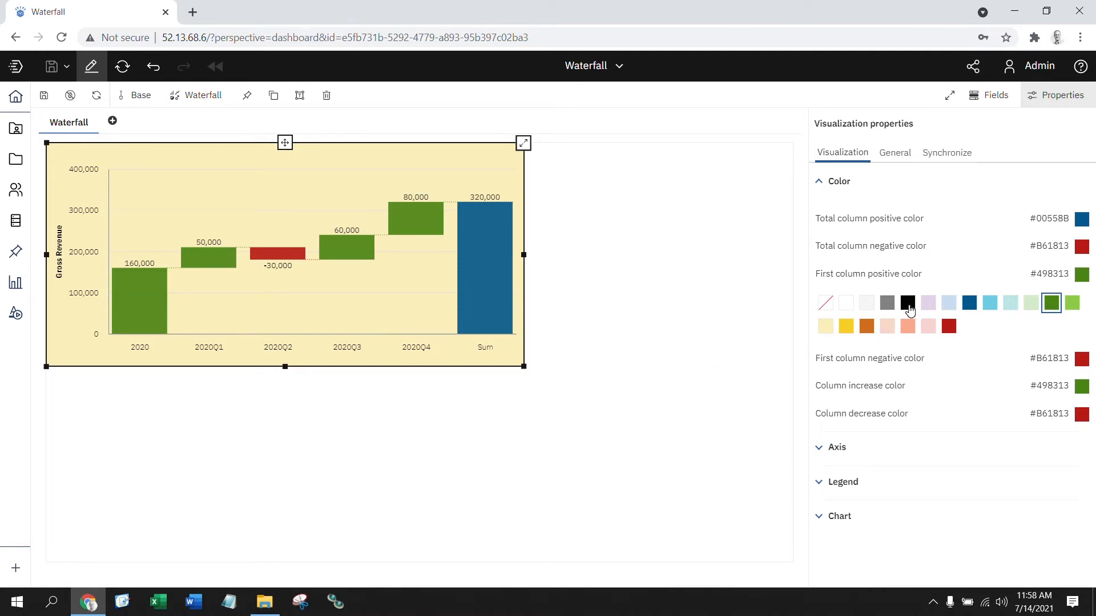
click(907, 302)
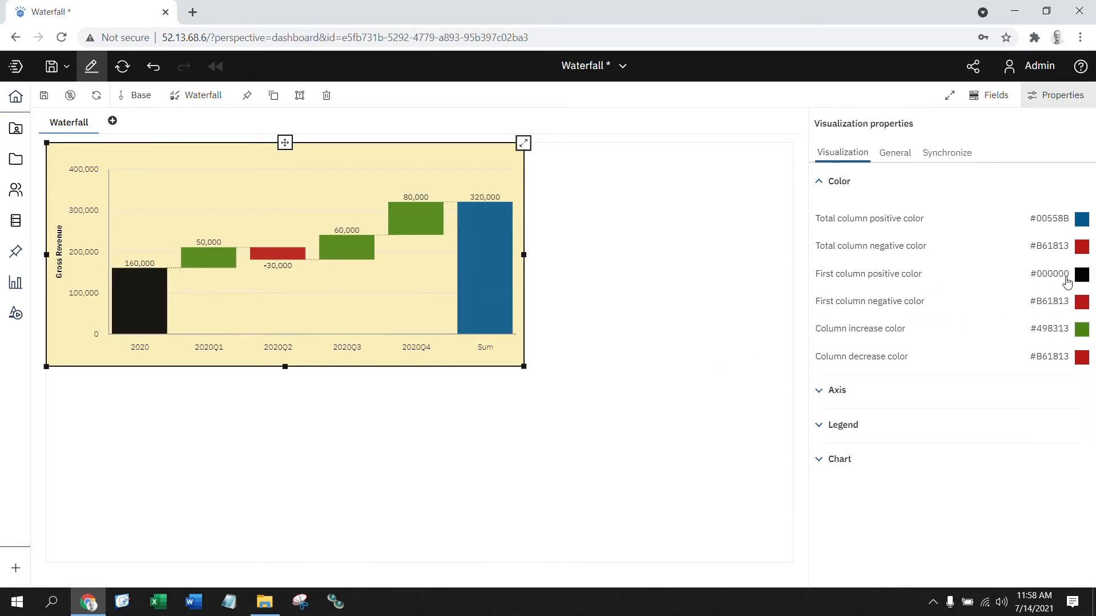
mouse_move(264, 464)
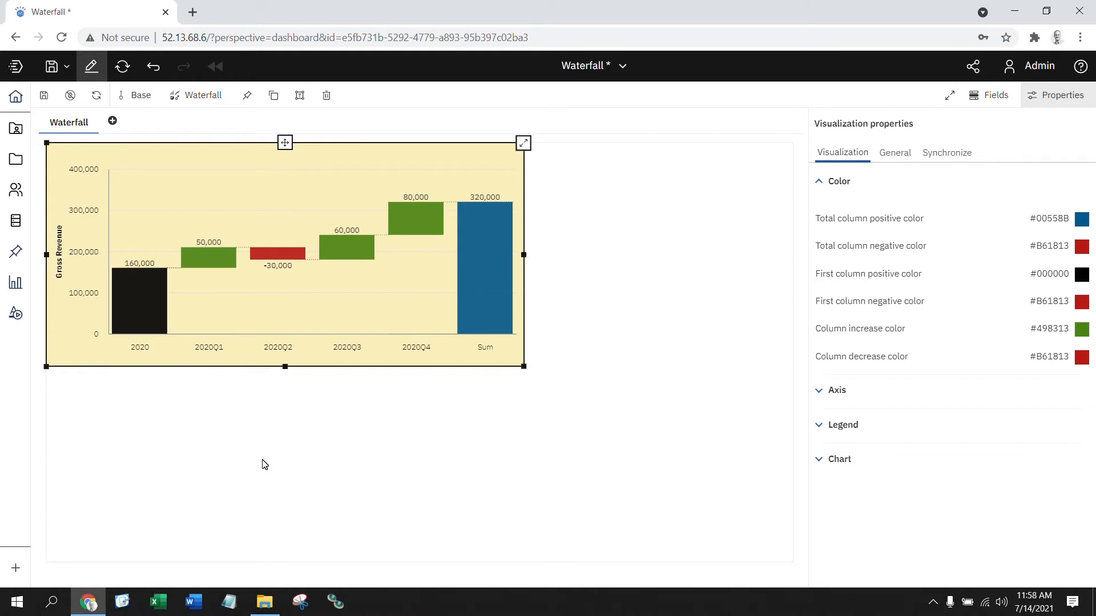
mouse_move(358, 479)
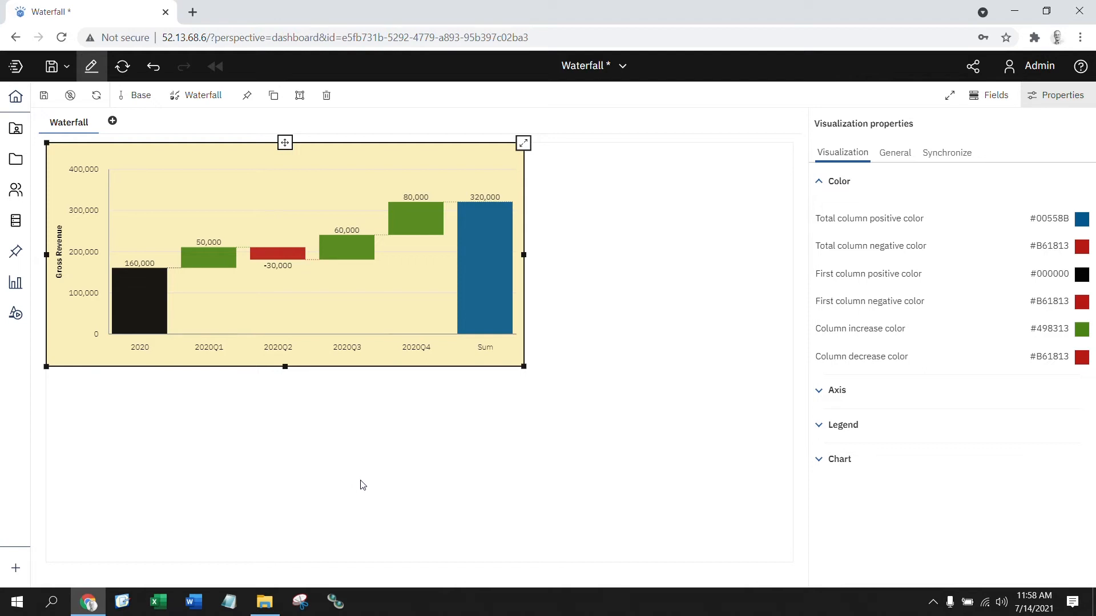
mouse_move(520, 445)
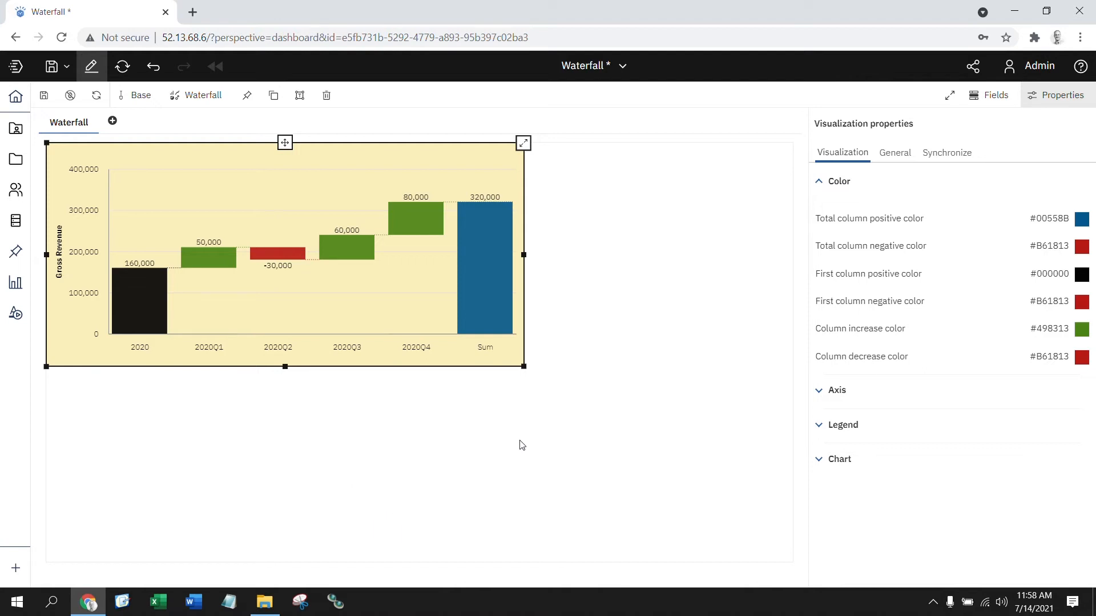
mouse_move(1076, 312)
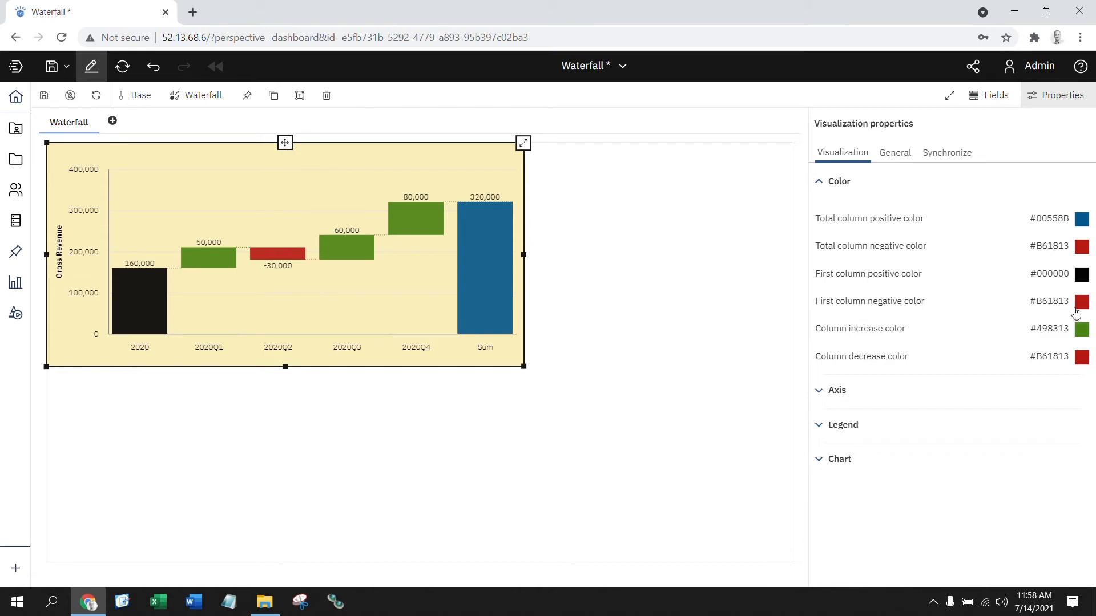
mouse_move(627, 385)
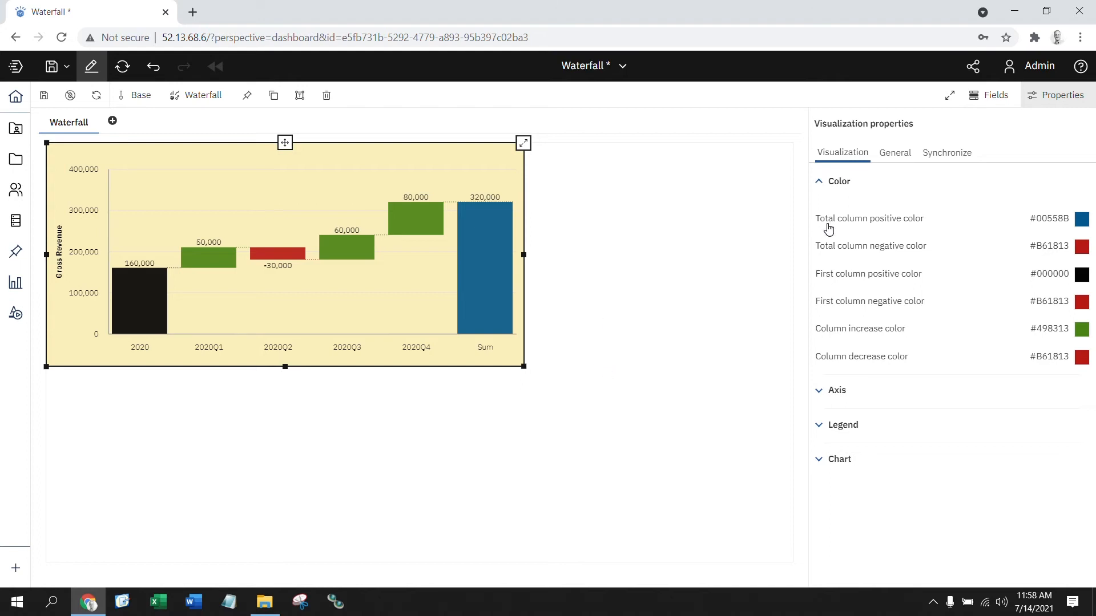
mouse_move(832, 226)
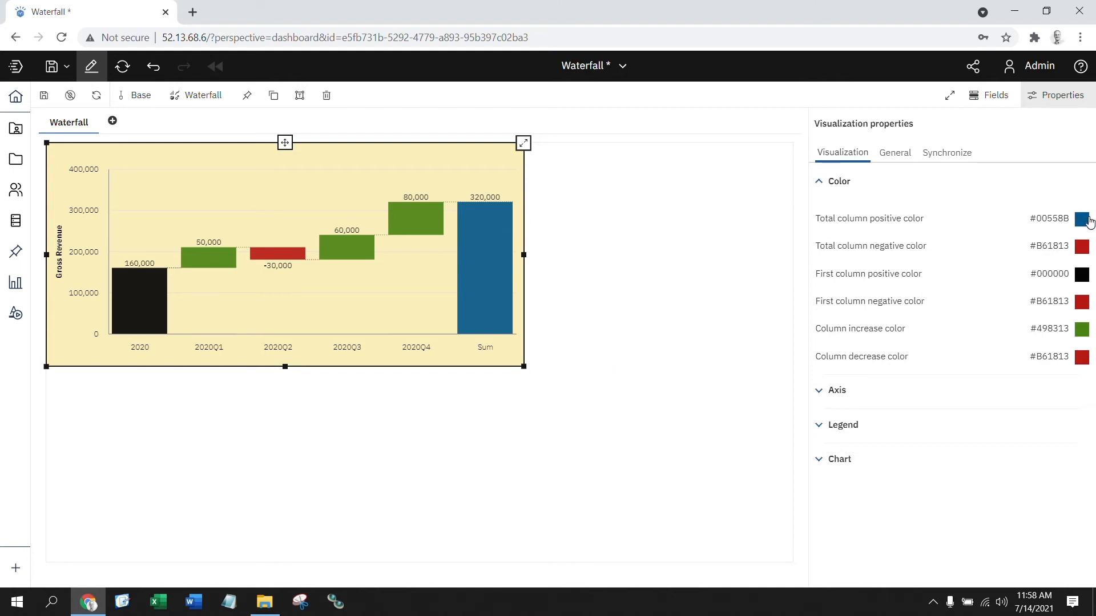
click(1080, 218)
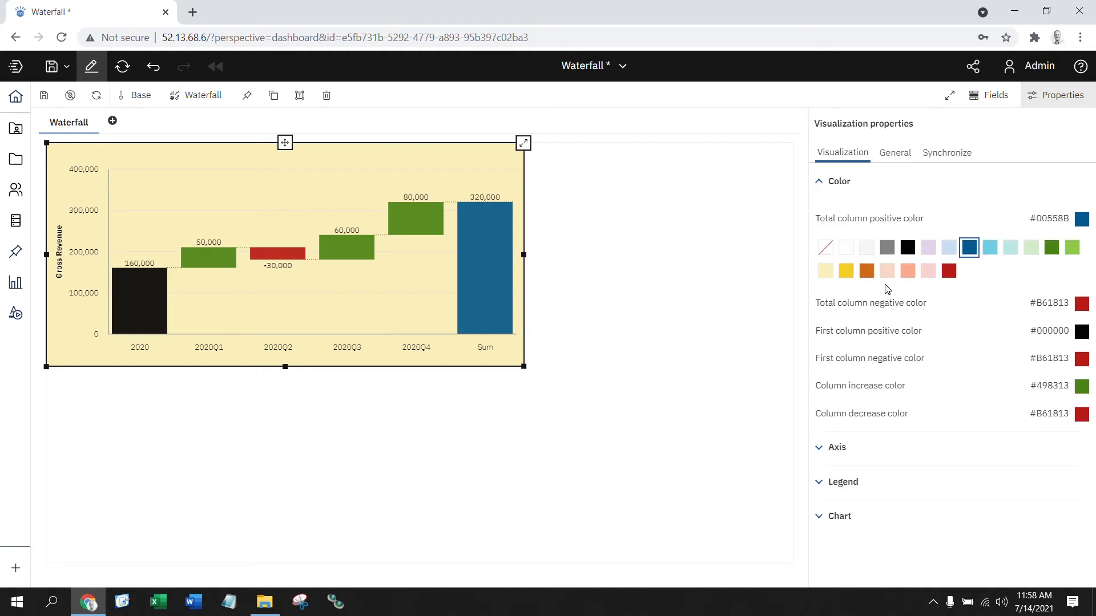
click(866, 271)
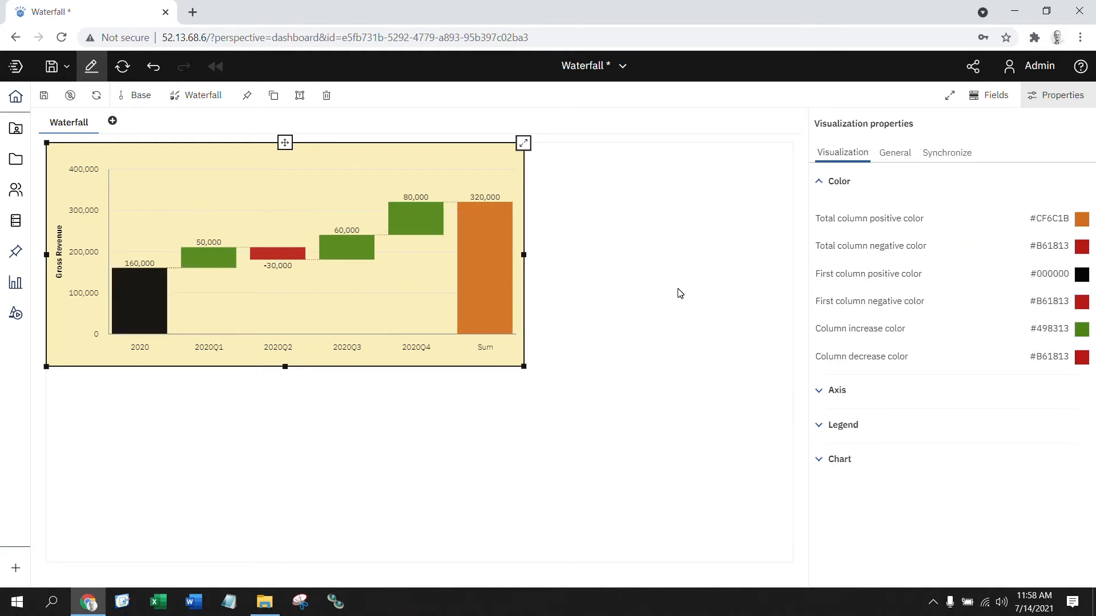